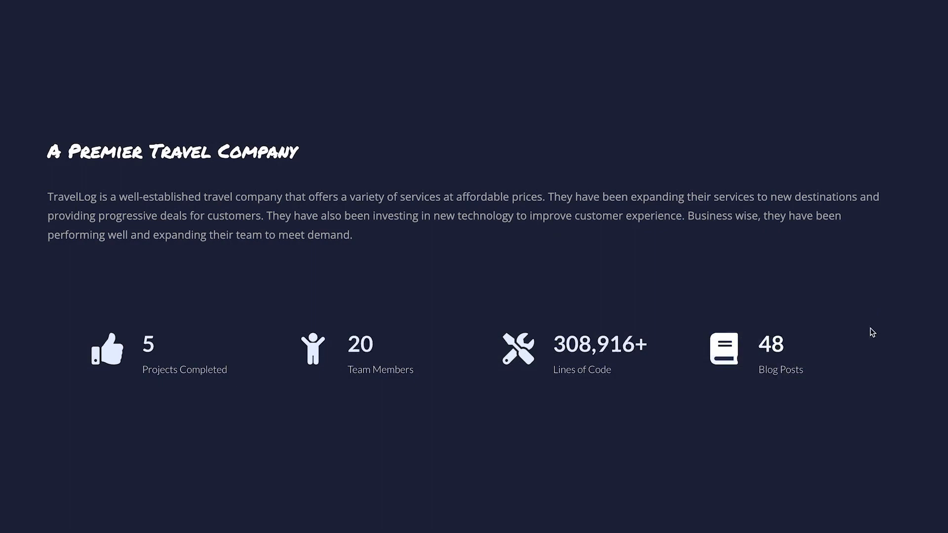
mouse_move(782, 351)
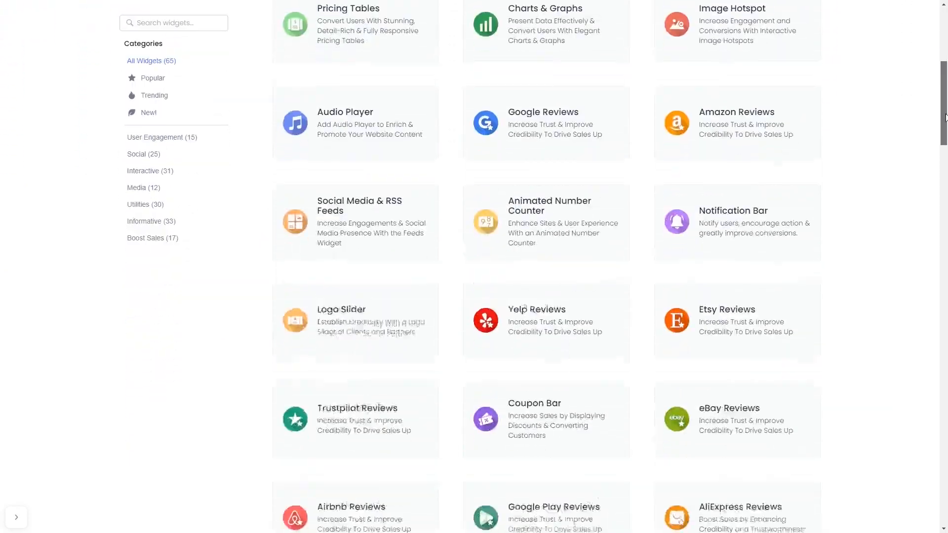
Expand the Projects Completed counter and apply the dark blue gradient skin from Layouts
scroll(down, 3)
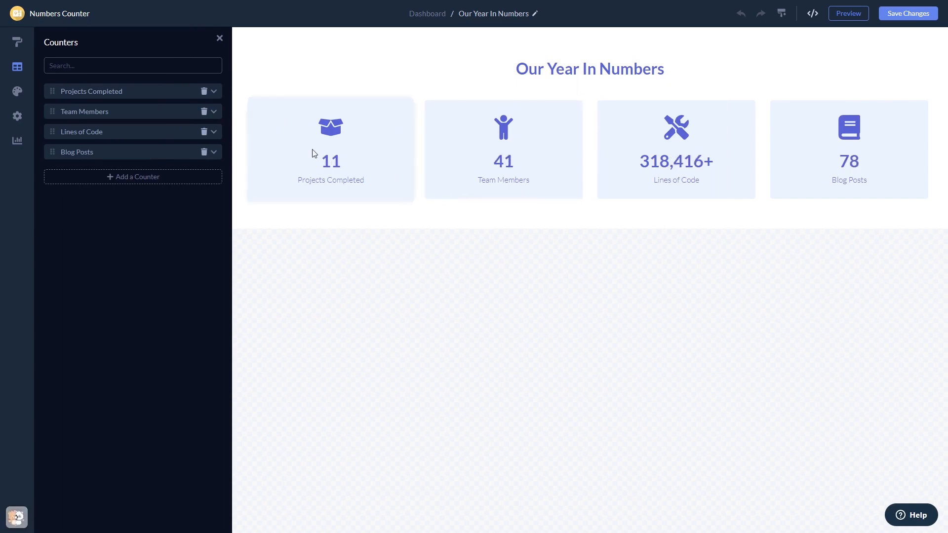
click(91, 91)
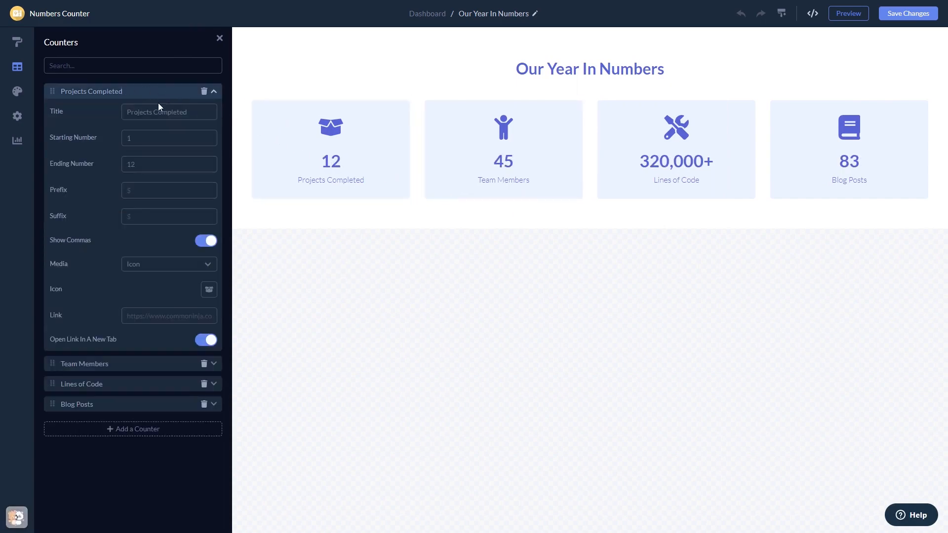
click(16, 41)
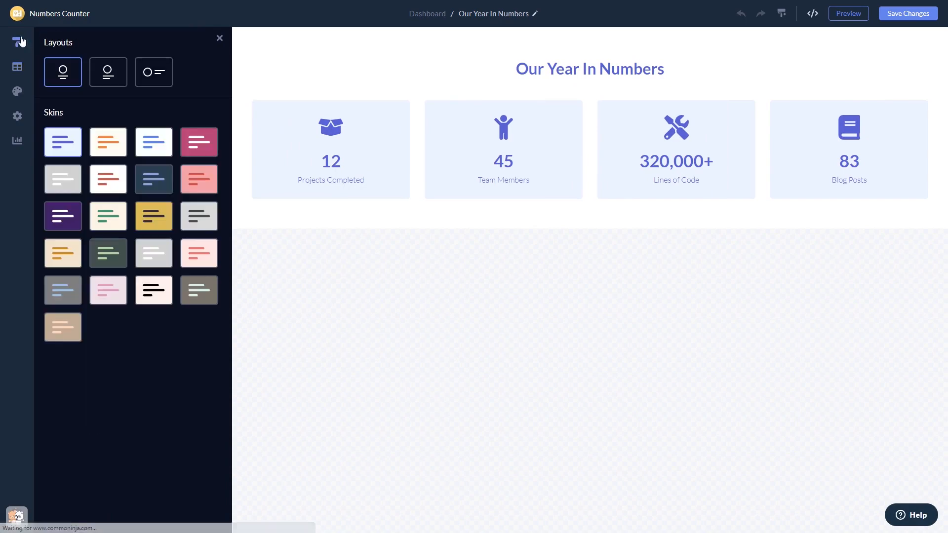
click(198, 143)
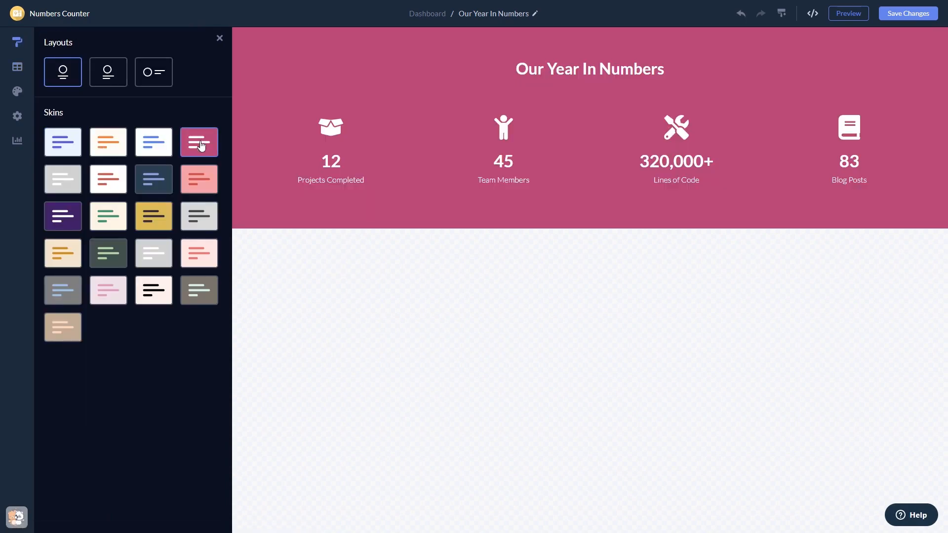
click(154, 179)
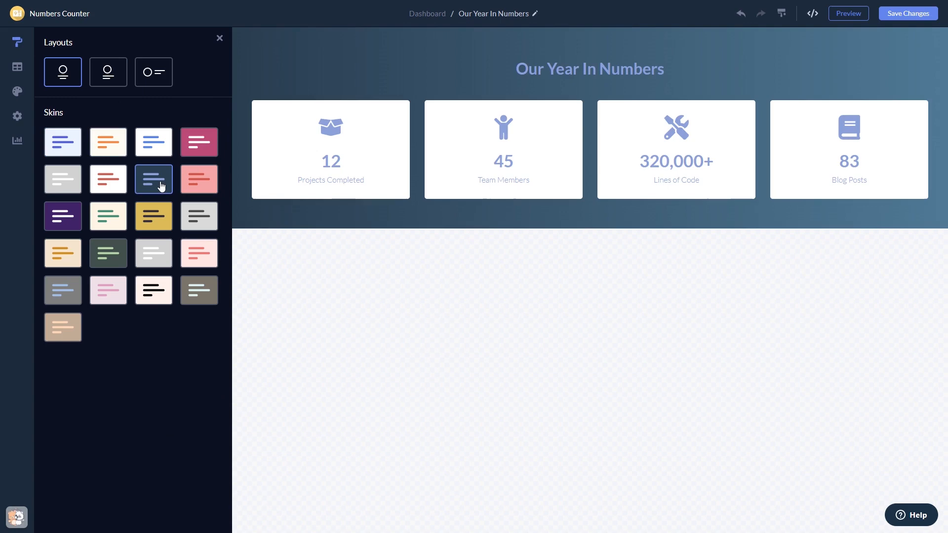
click(17, 92)
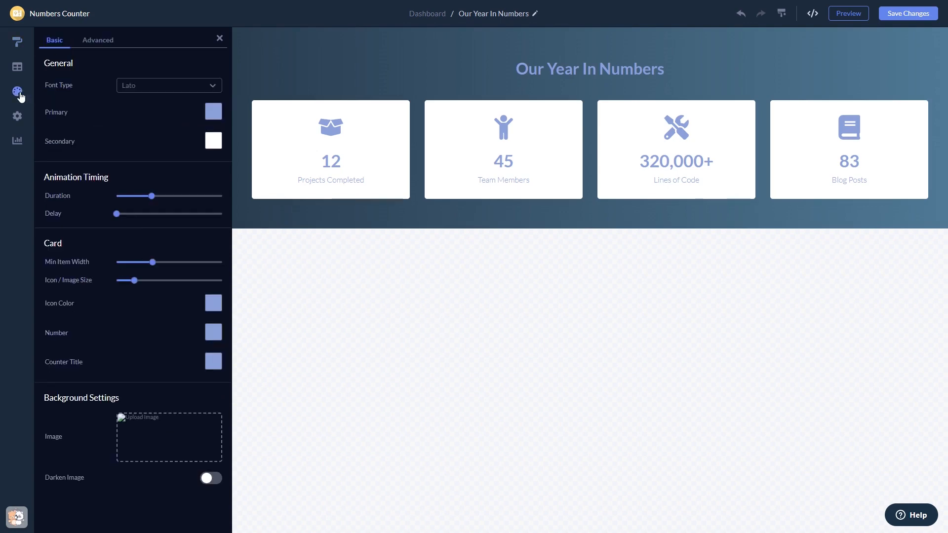
Keep the title, counter titles, numbers and hover effect toggles enabled under Visibility
click(17, 117)
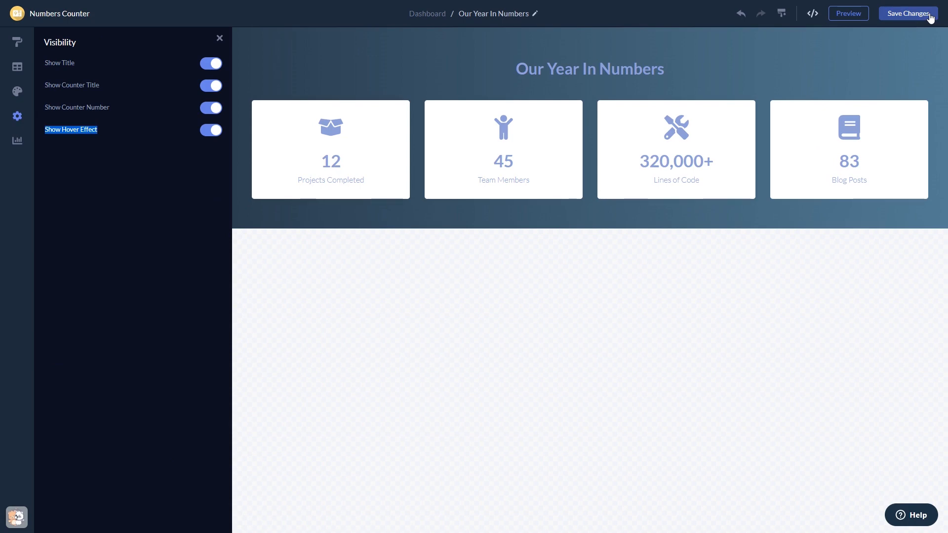
mouse_move(429, 22)
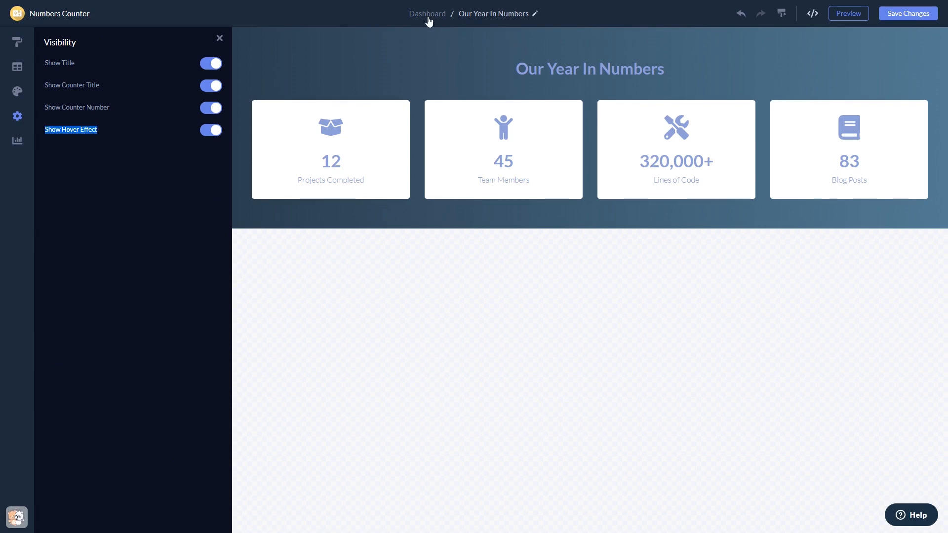
mouse_move(426, 13)
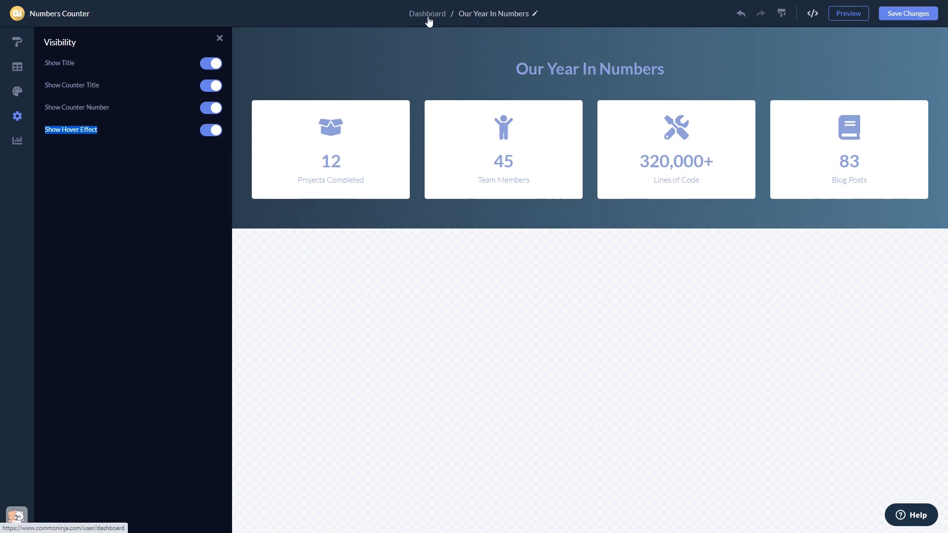
Return to the Dashboard listing the saved 'My Widget' counter
click(426, 13)
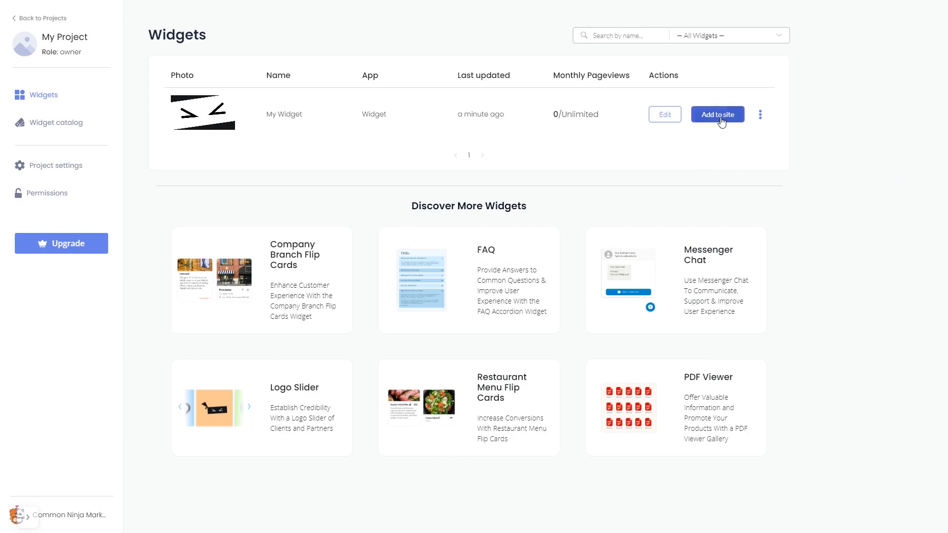
Copy the widget's installation code to the clipboard via Add to site
click(717, 114)
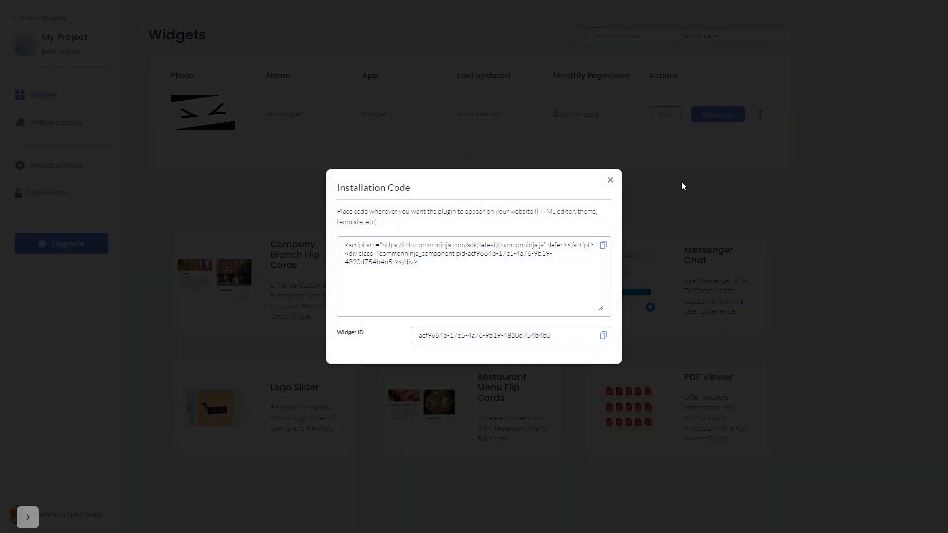
mouse_move(602, 245)
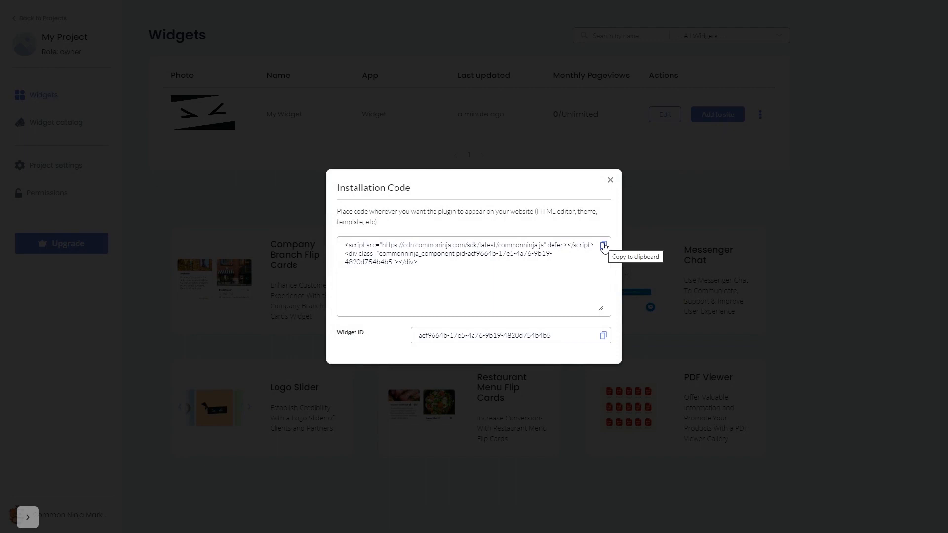
click(603, 246)
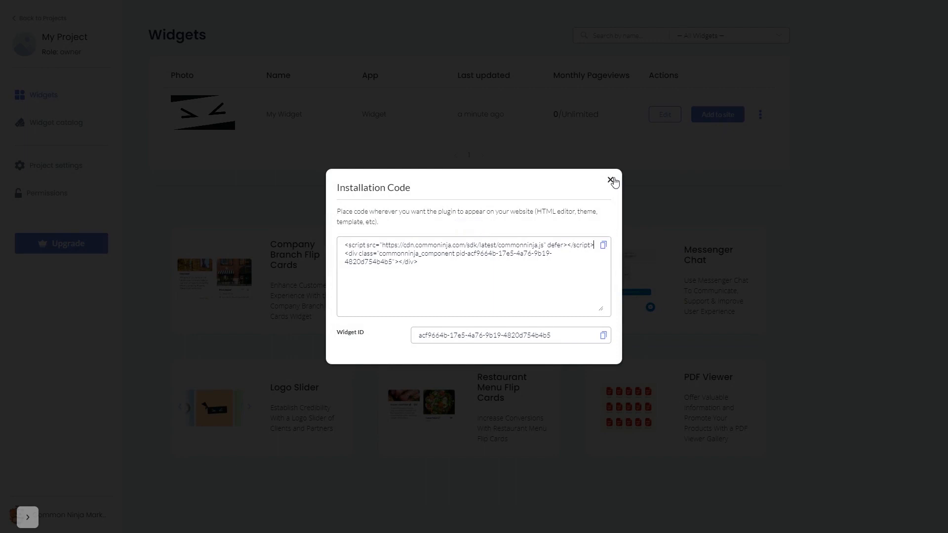
click(612, 182)
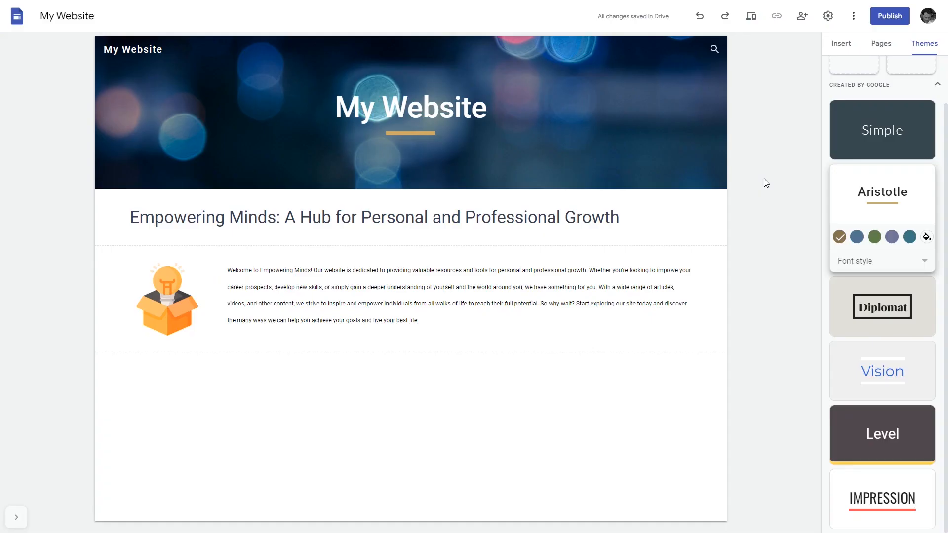
Start an 'Embed from the web' insertion on the My Website page
click(841, 44)
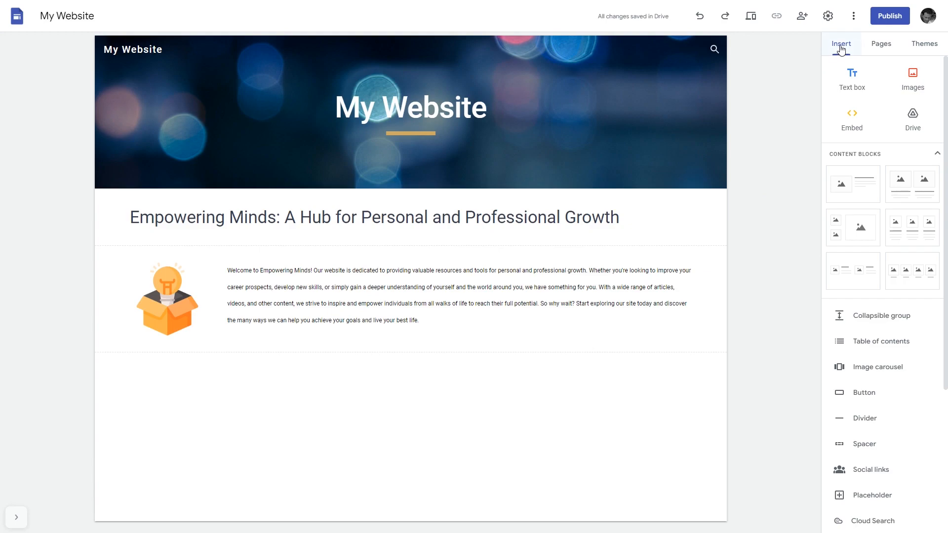
click(852, 118)
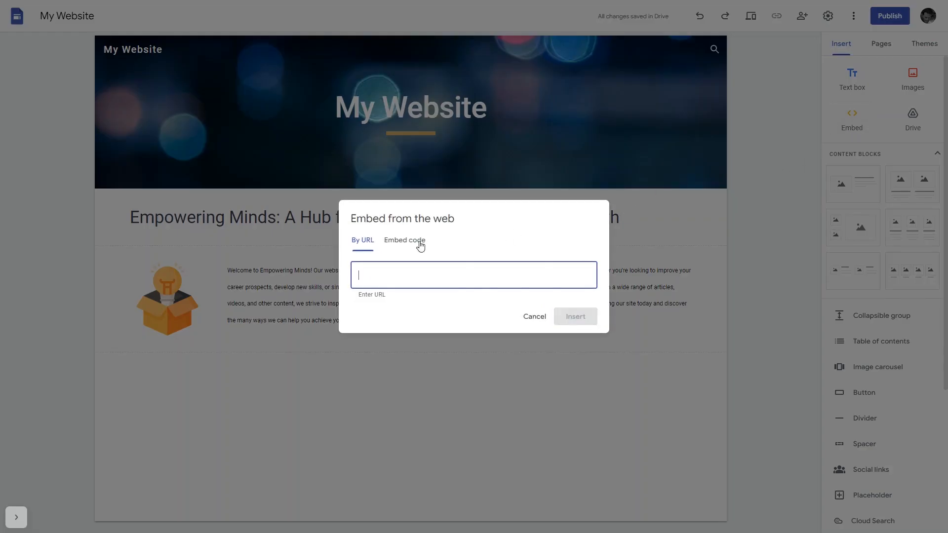
Paste the Common Ninja script as embed code and advance to its preview
click(404, 240)
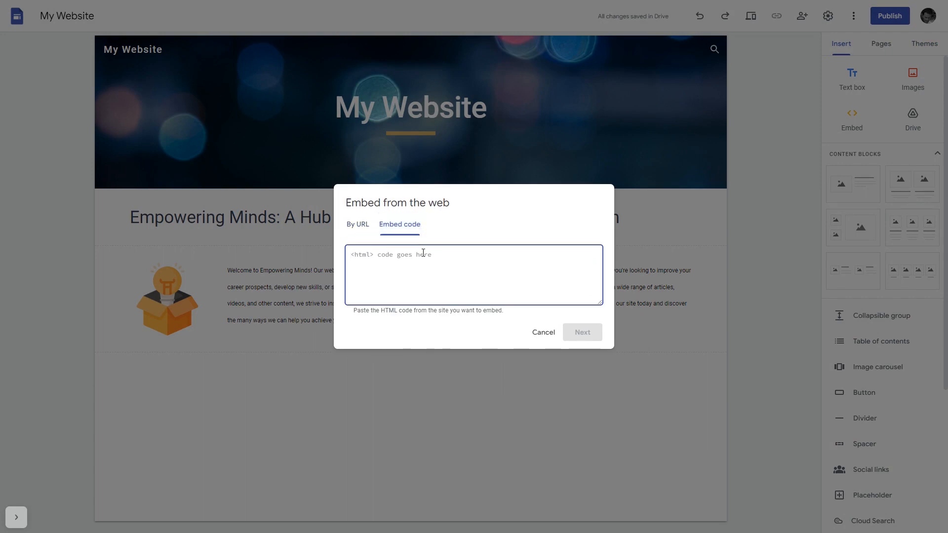
text(<script src="https://cdn.commonninja.com/sdk/latest/commonninja.js" defer></script> <div class="commonninja_component pid-d9d064df-95e2-48b3-b2d0-8980c2cb5bf6"></div>)
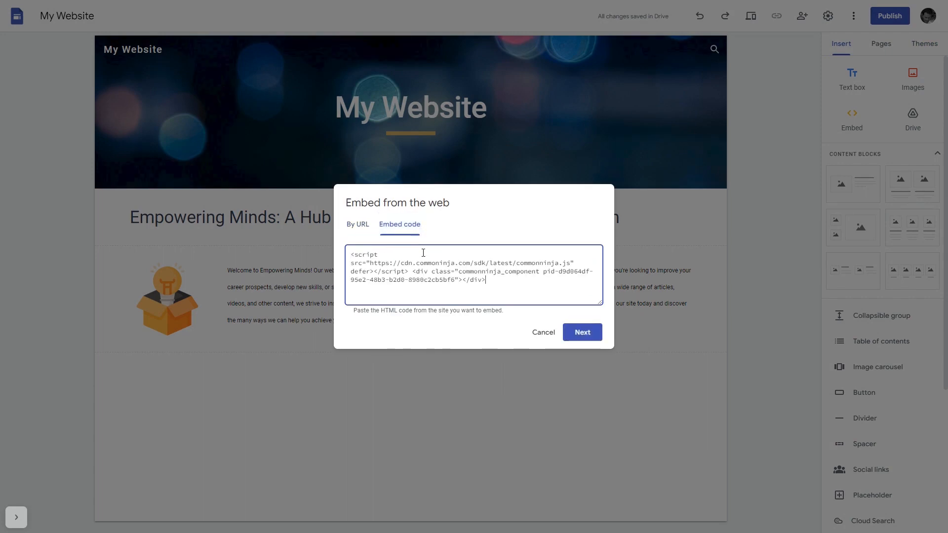
mouse_move(581, 333)
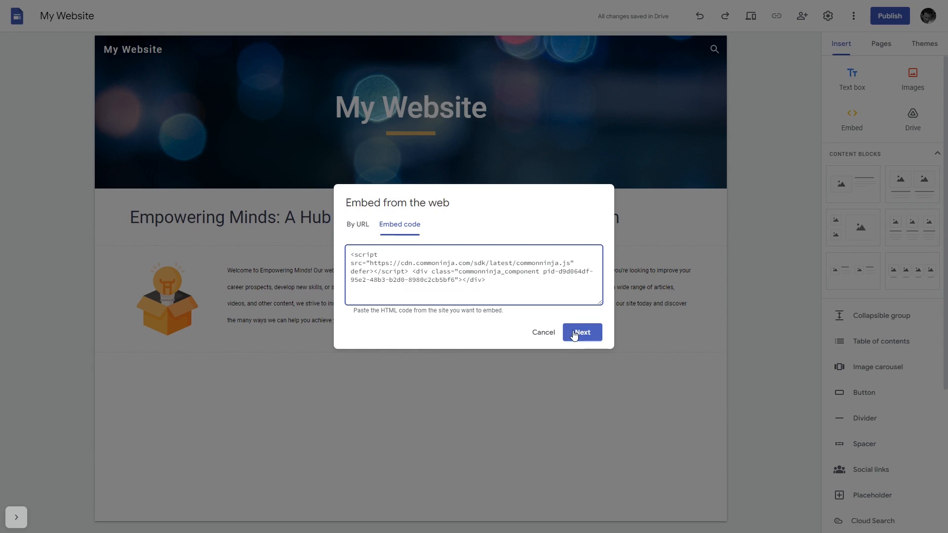
click(580, 333)
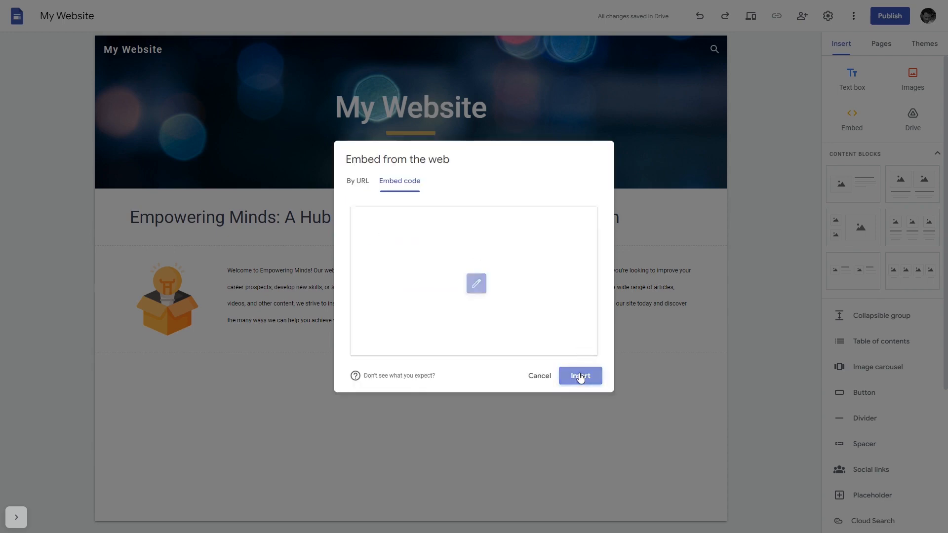